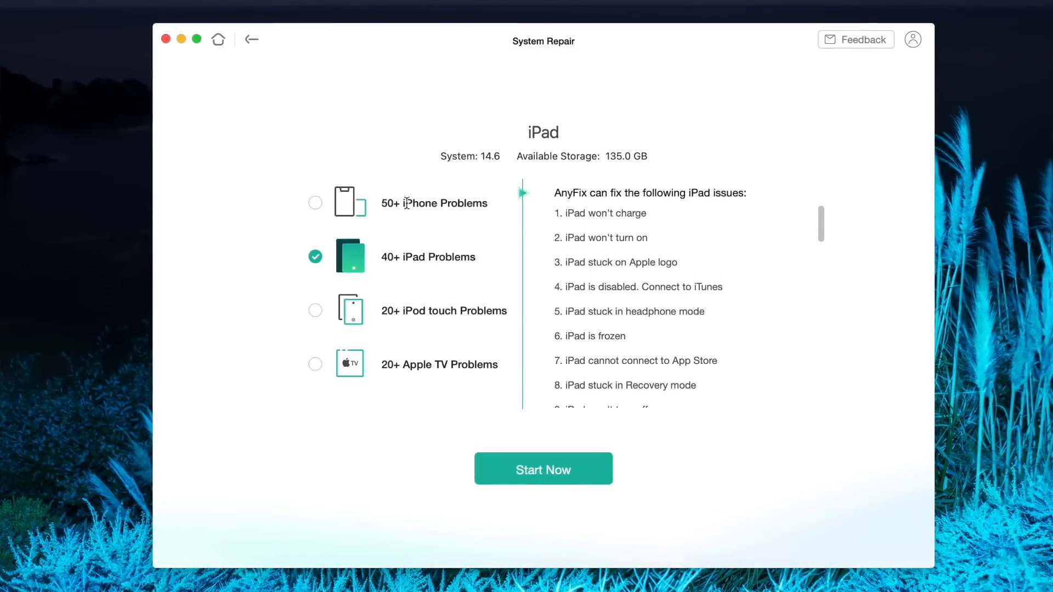
- Browse down through the list of fixable iPad issues in System Repair
{"action": "scroll", "scroll_direction": "down", "scroll_amount": 3}
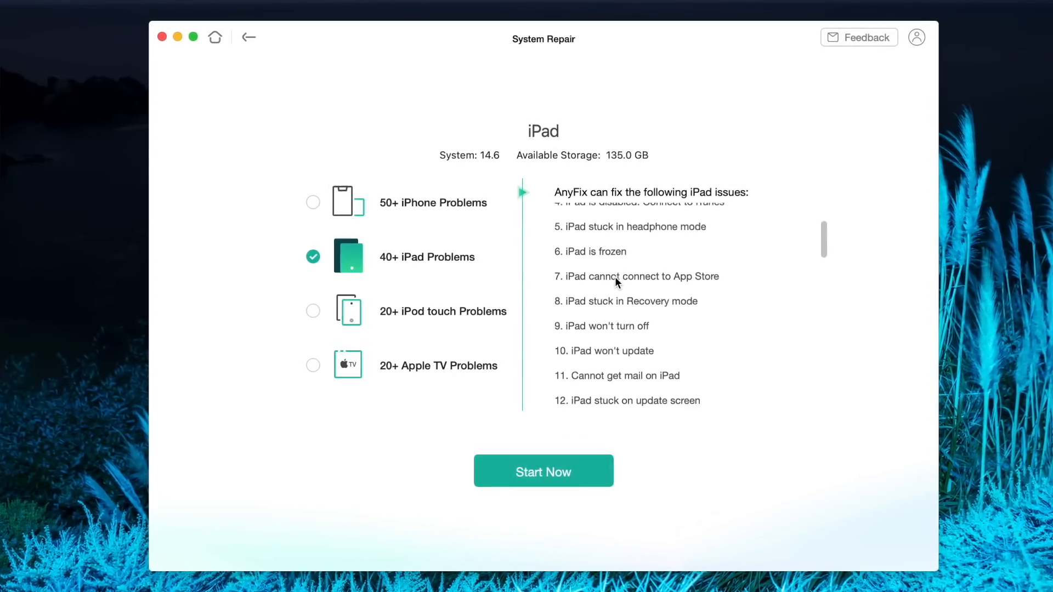
{"action": "scroll", "scroll_direction": "down", "scroll_amount": 3}
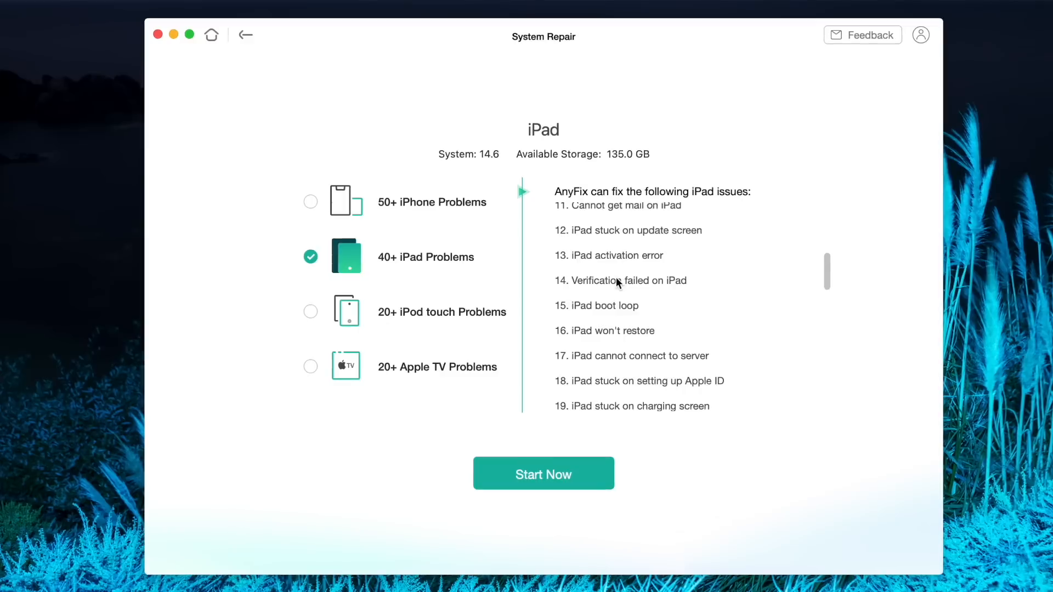
{"action": "scroll", "scroll_direction": "down", "scroll_amount": 3}
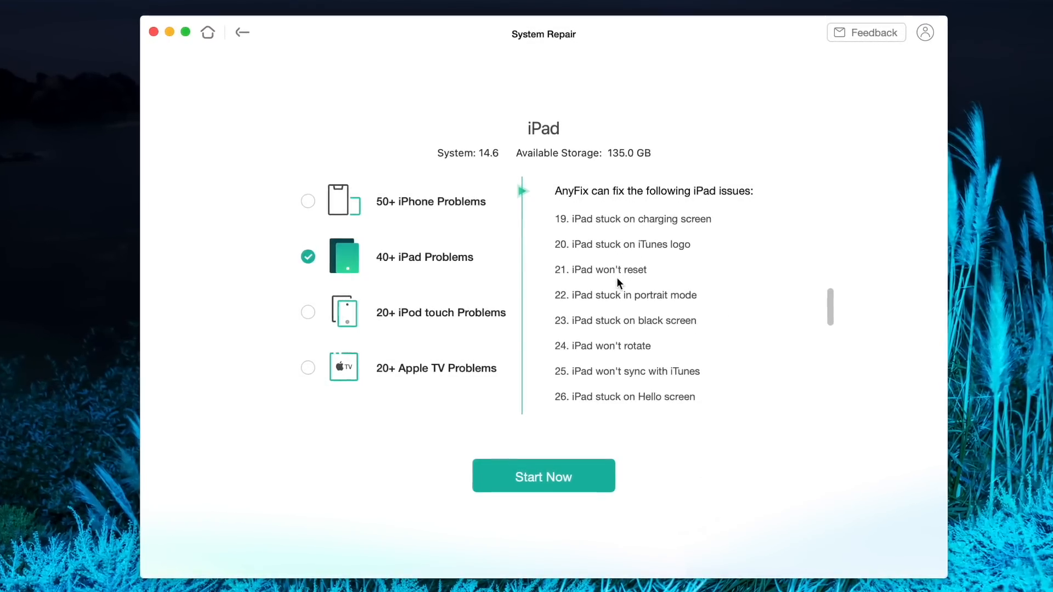
{"action": "scroll", "scroll_direction": "down", "scroll_amount": 3}
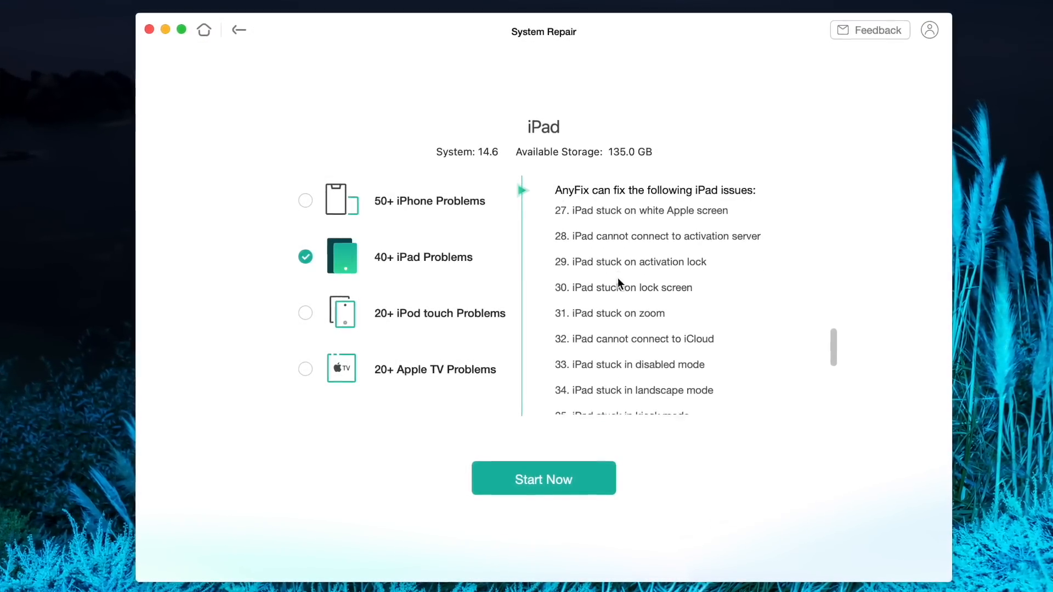
{"action": "scroll", "scroll_direction": "down", "scroll_amount": 3}
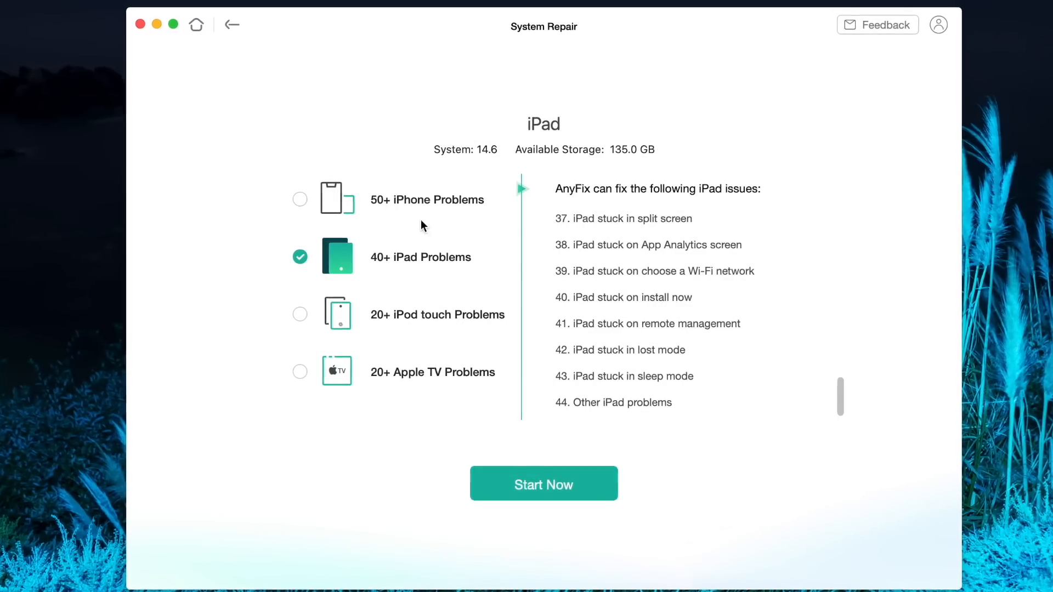
- View the 50+ iPhone Problems list, then return Home to the main tool menu
{"action": "left_click", "coordinate": [299, 198]}
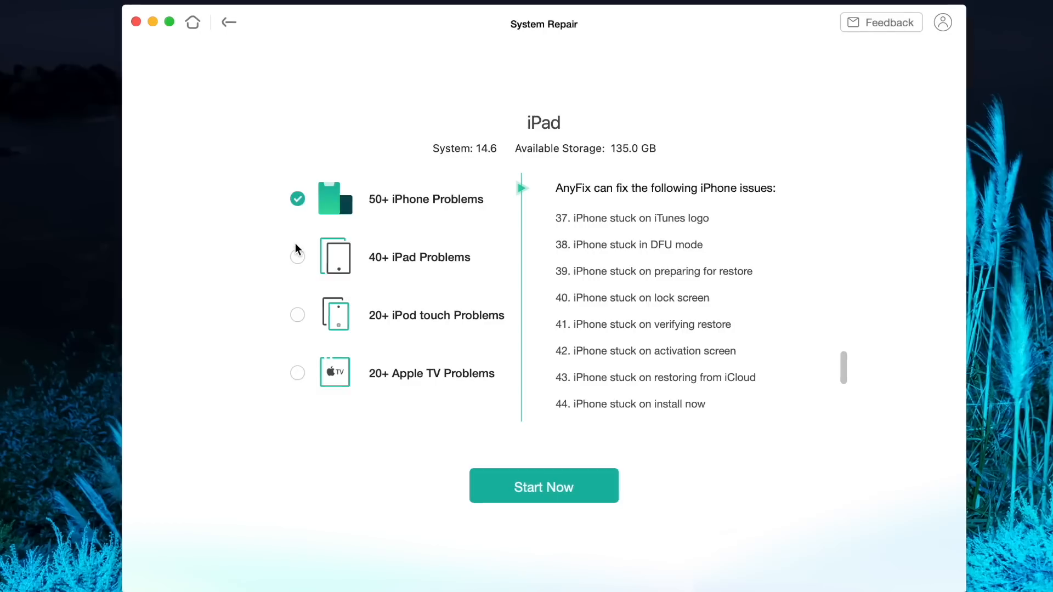
{"action": "left_click", "coordinate": [228, 22]}
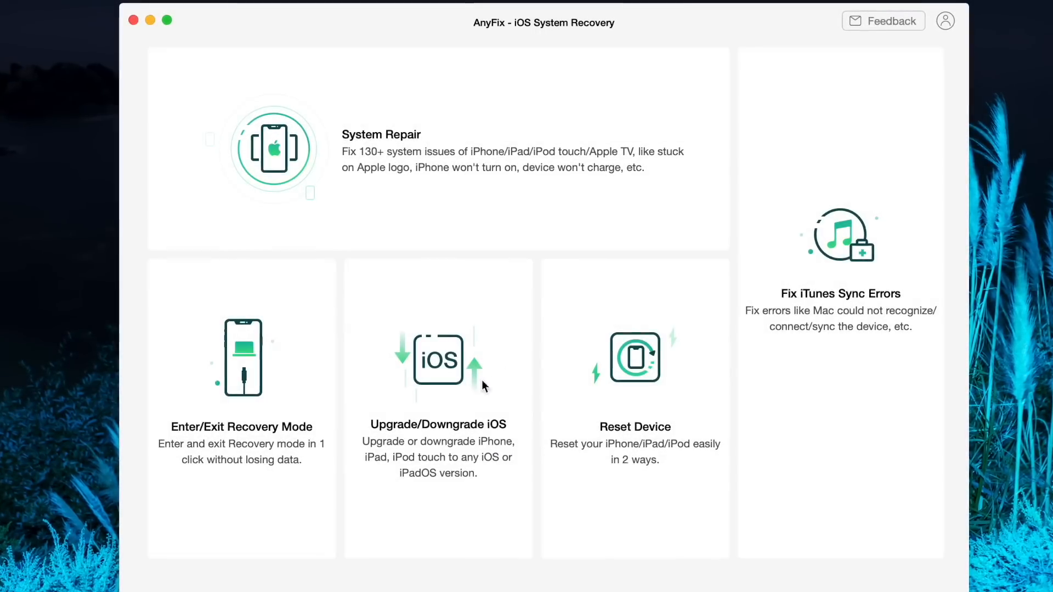